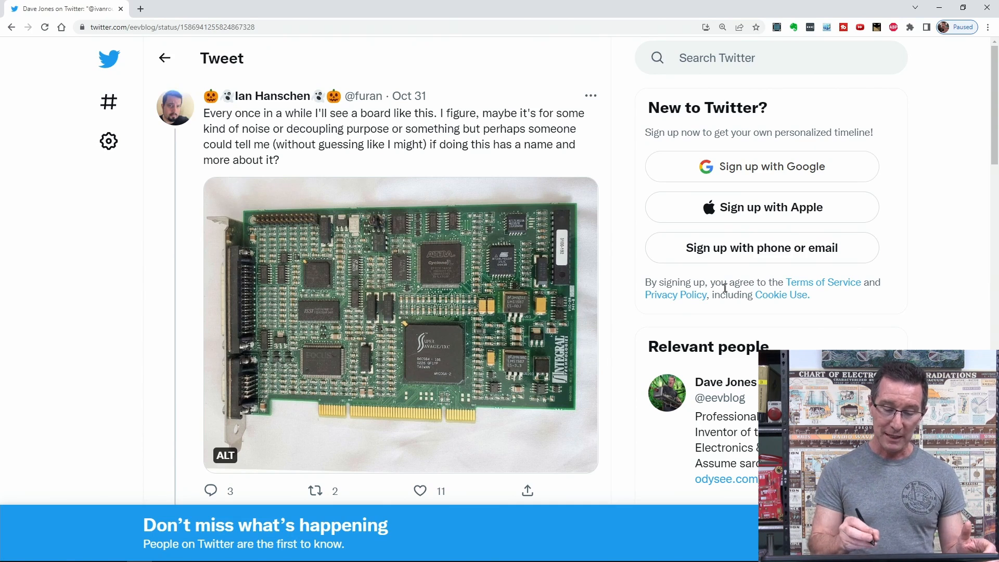
# Switch from the Twitter tweet to the Drawboard PDF window holding the board photo
pyautogui.click(400, 324)
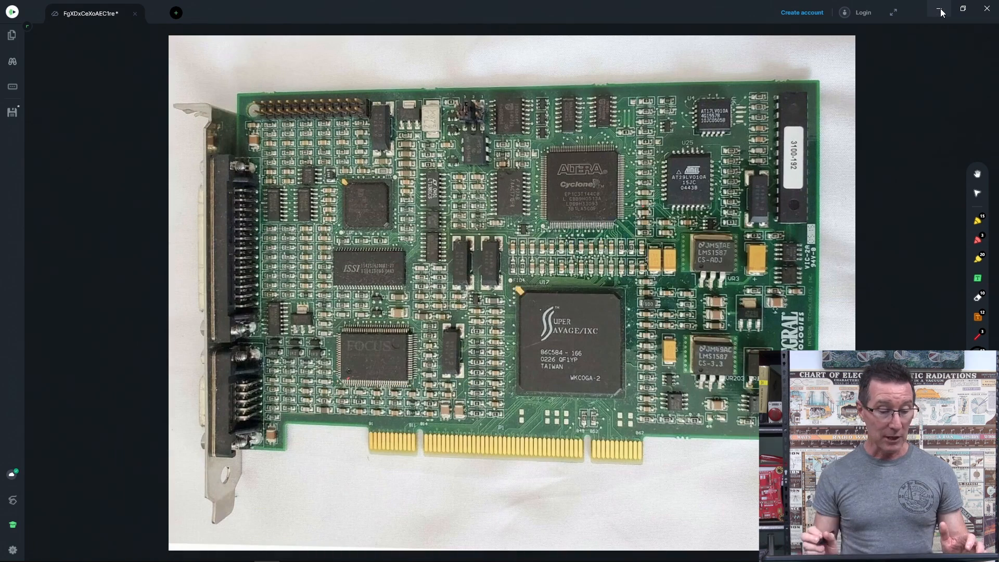
pyautogui.moveTo(939, 13)
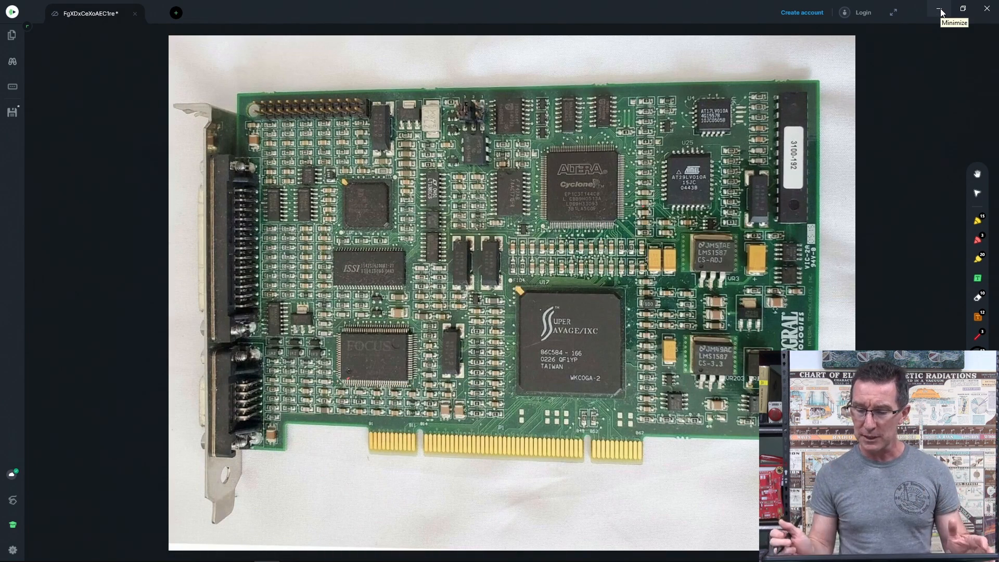
pyautogui.moveTo(942, 11)
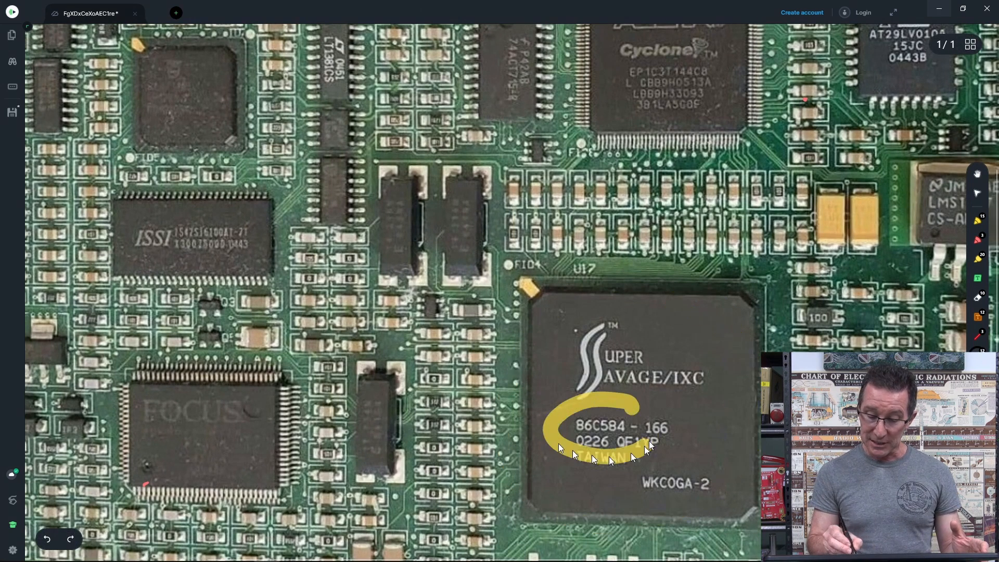
# Pick the yellow highlighter pen from the toolbar to dot the chip's BGA pins
pyautogui.click(46, 539)
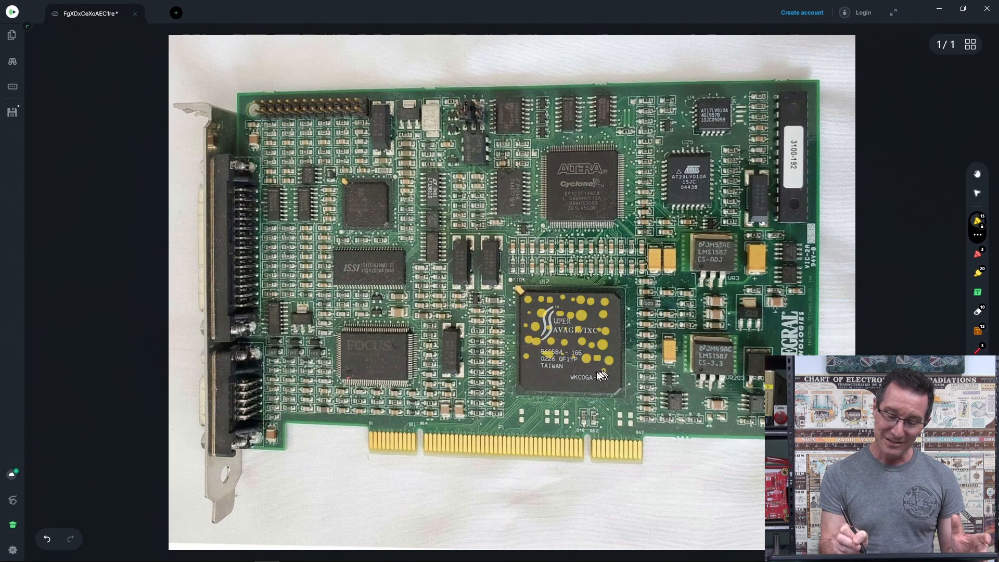
pyautogui.moveTo(532, 372)
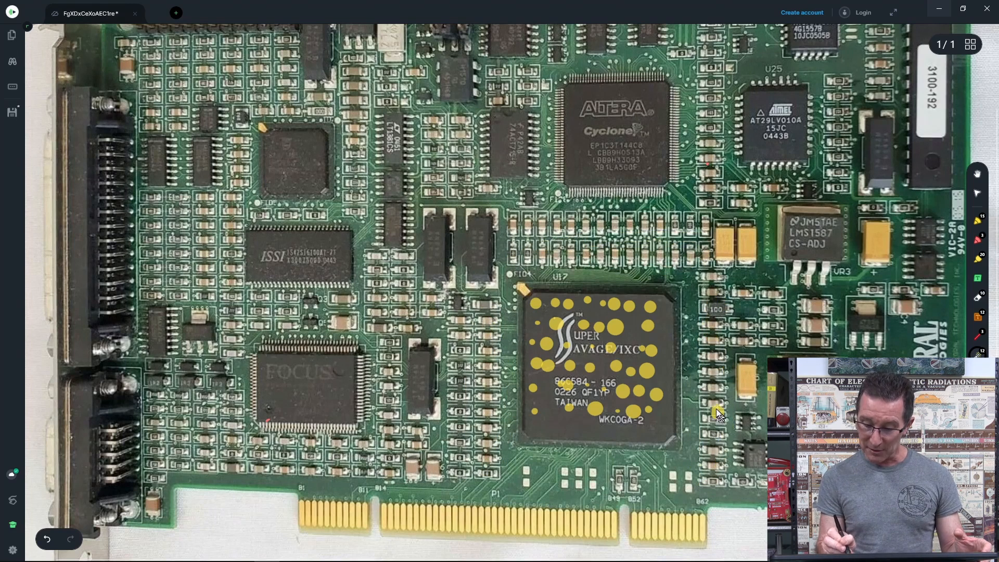
pyautogui.moveTo(714, 324)
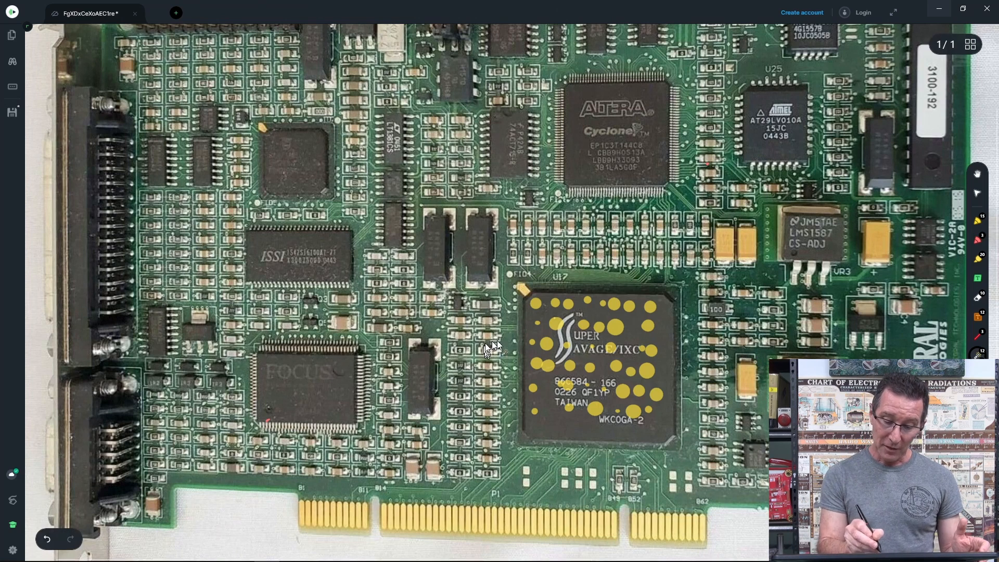
pyautogui.moveTo(976, 344)
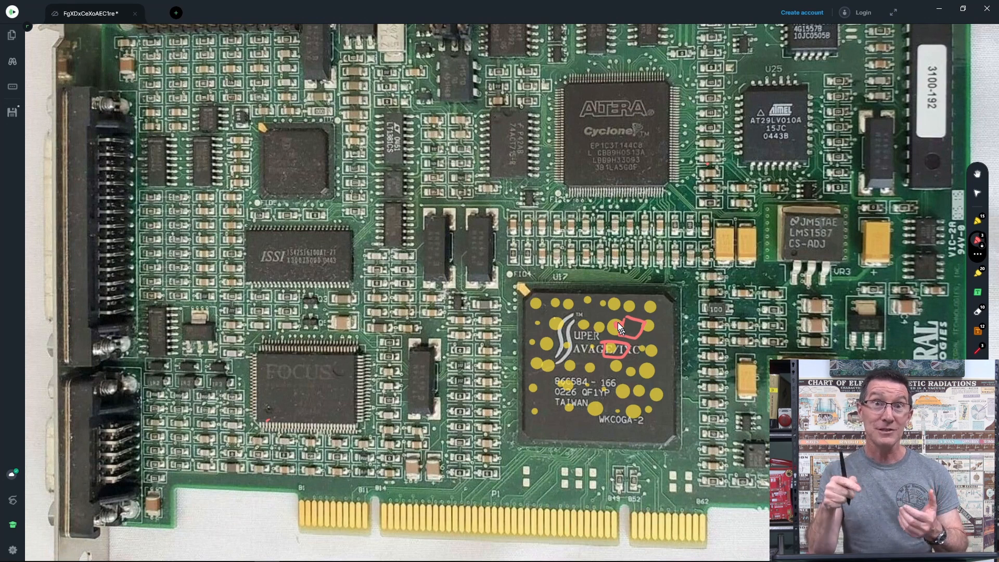
pyautogui.moveTo(552, 321)
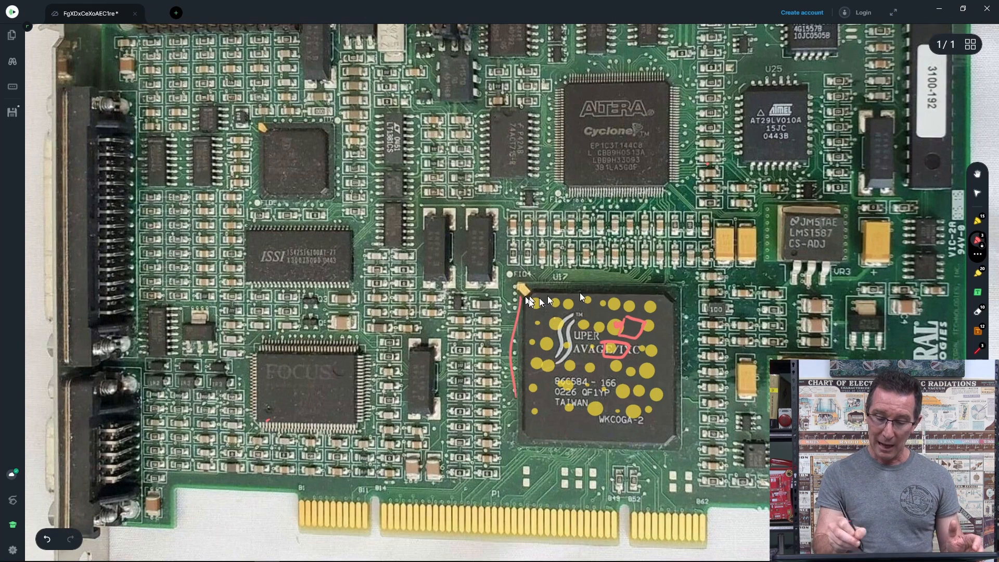
pyautogui.moveTo(514, 452)
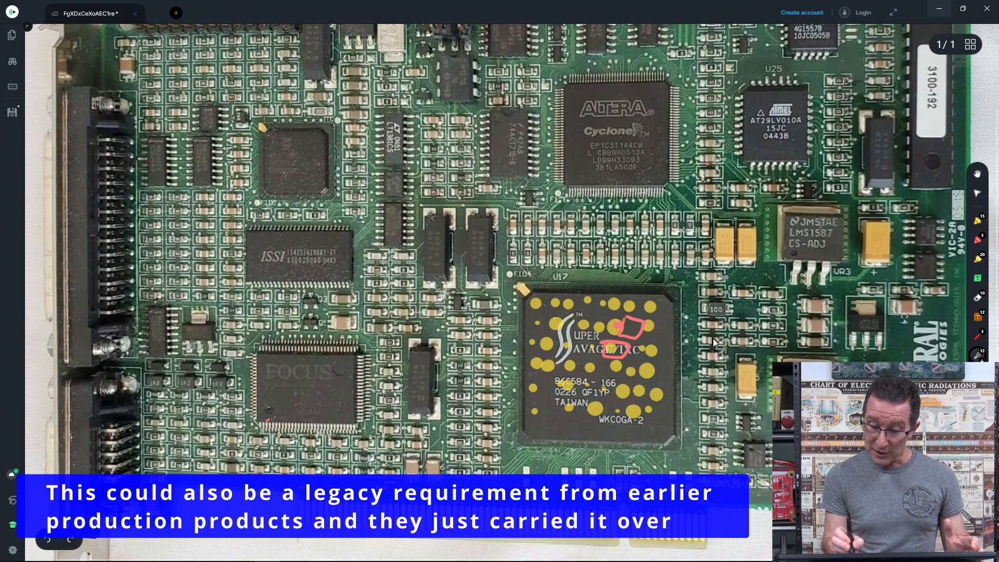
pyautogui.scroll(3)
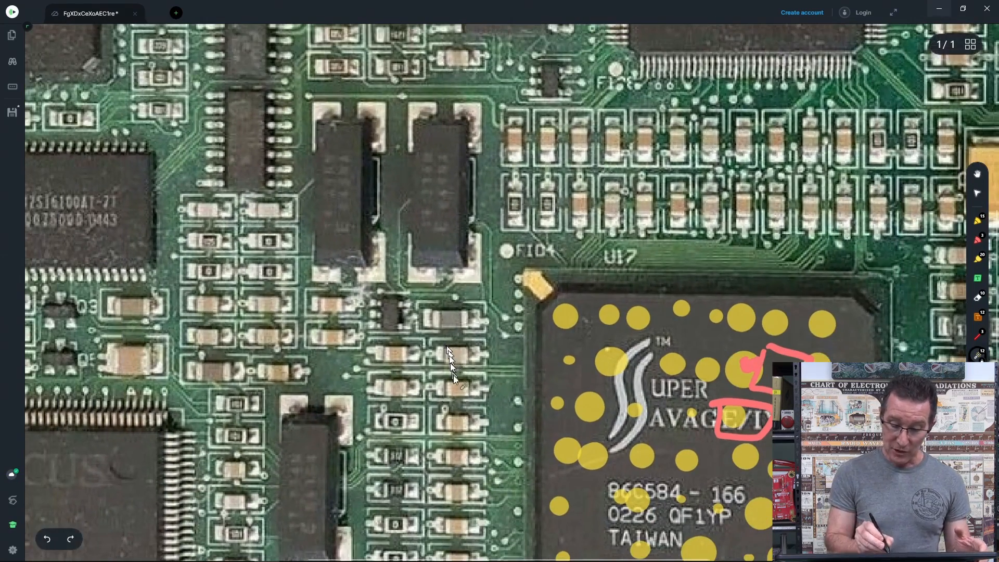
pyautogui.moveTo(430, 342)
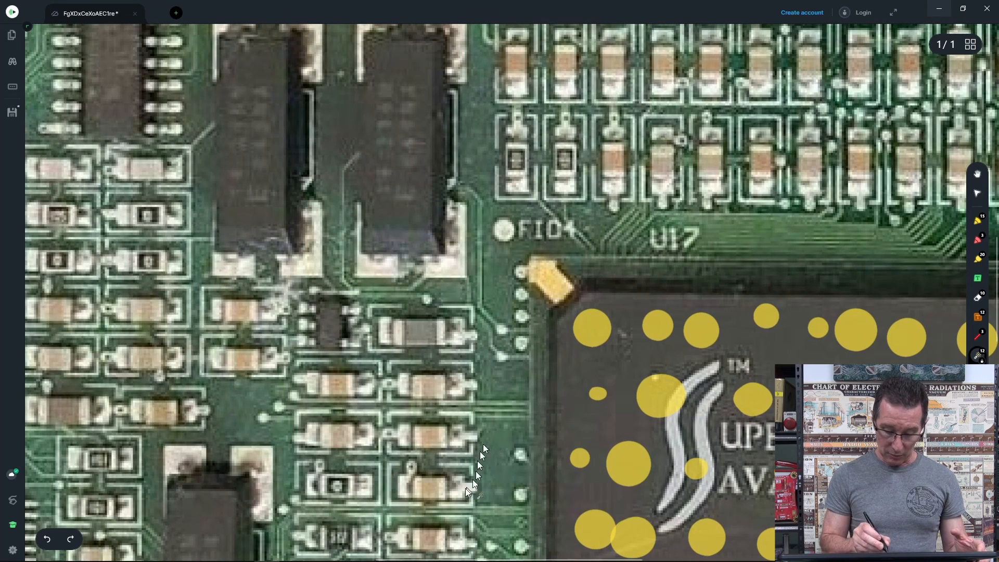
pyautogui.moveTo(392, 487)
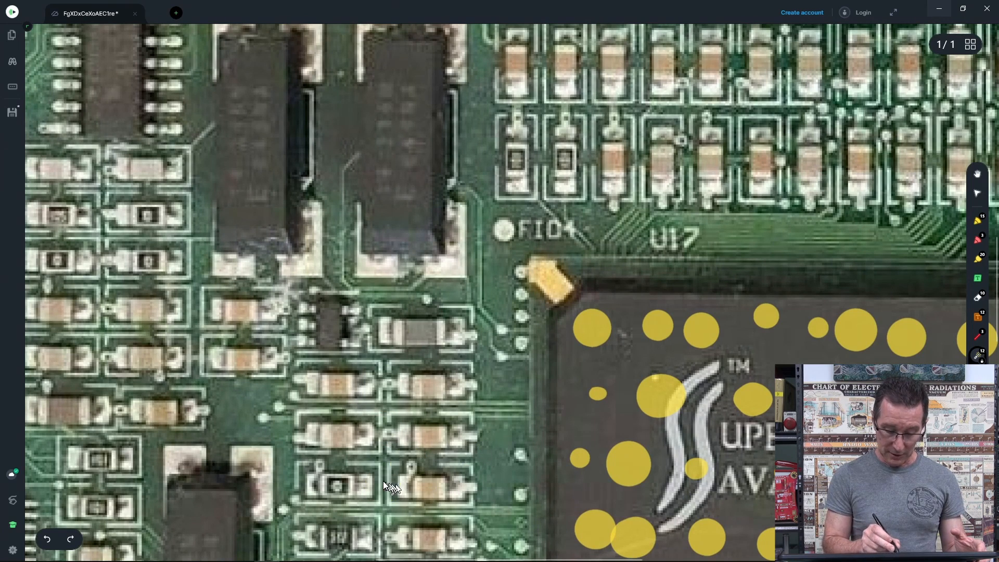
pyautogui.moveTo(392, 437)
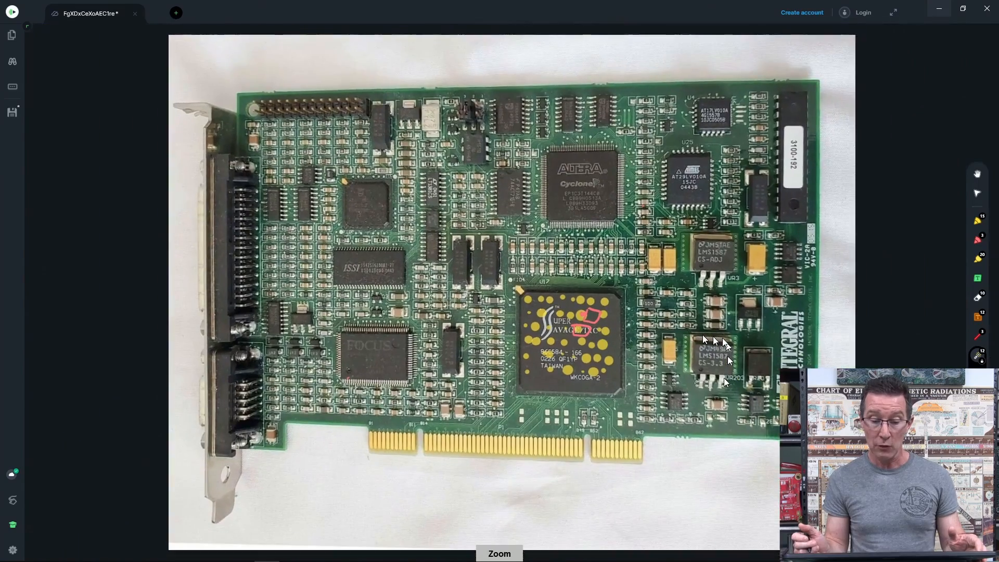
pyautogui.click(499, 553)
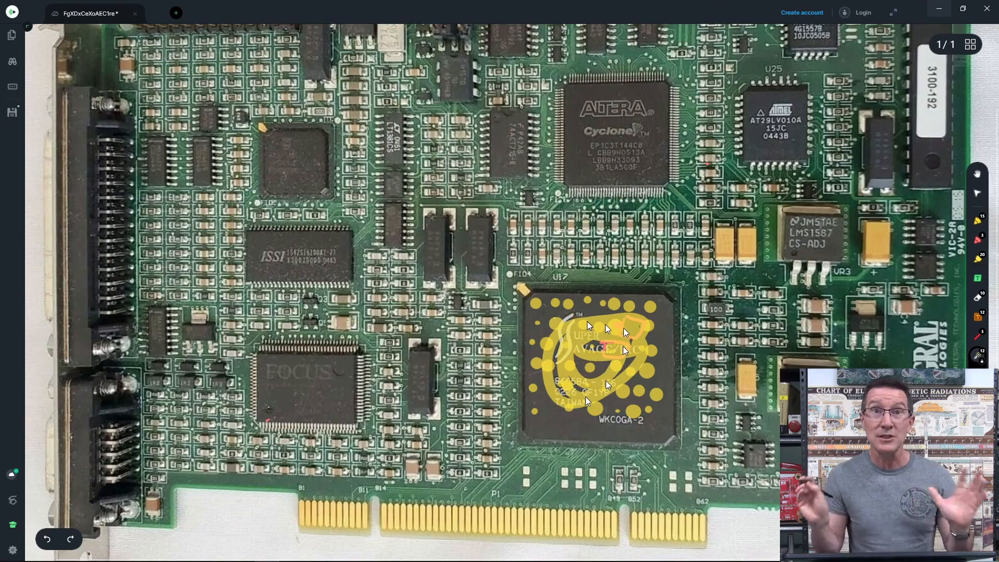
pyautogui.scroll(3)
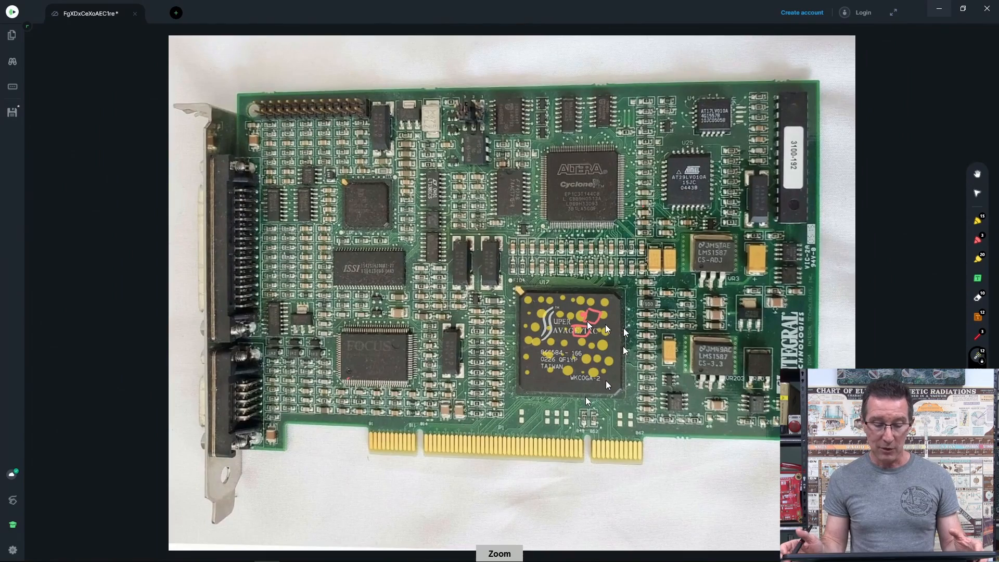
pyautogui.click(499, 552)
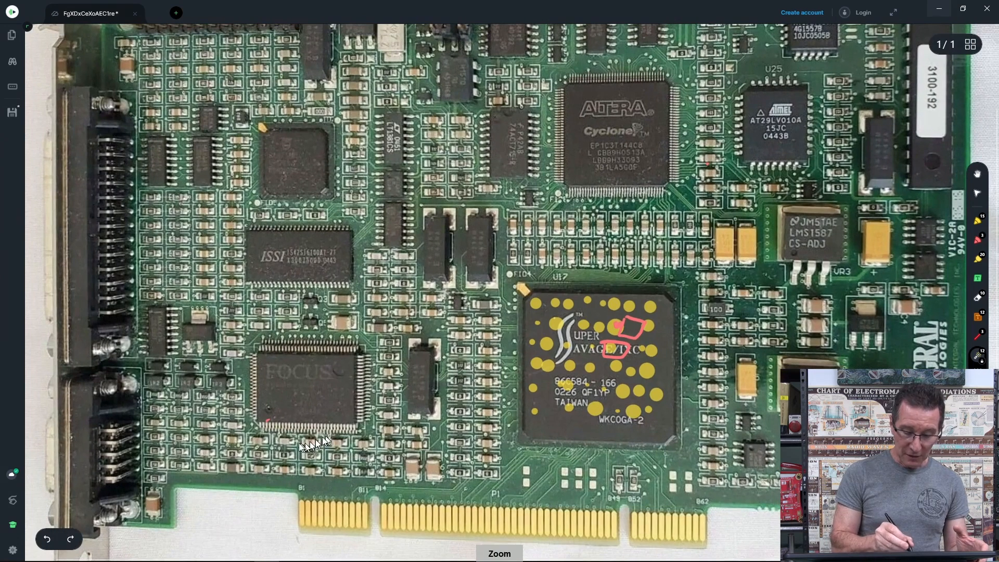
pyautogui.moveTo(287, 462)
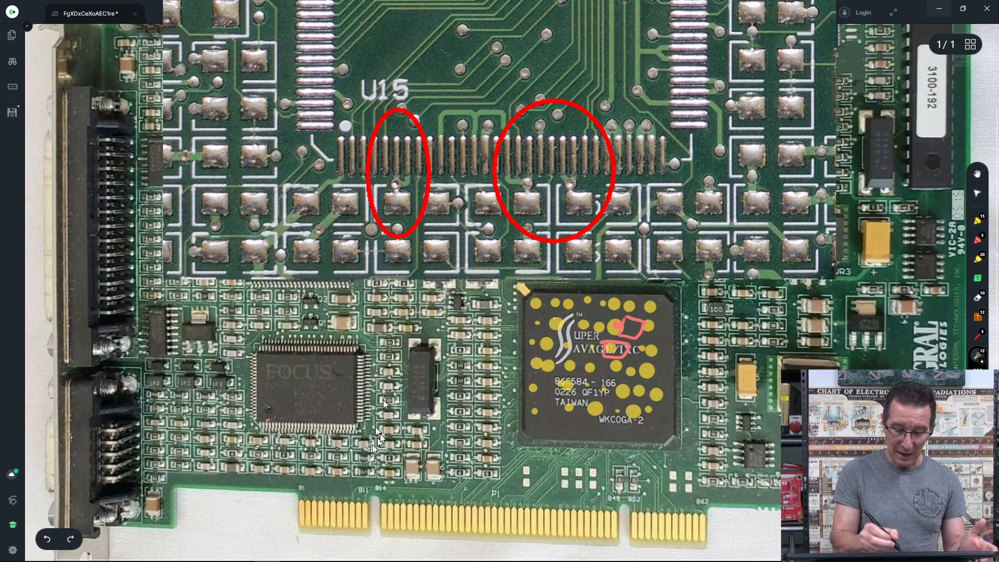
pyautogui.moveTo(360, 367)
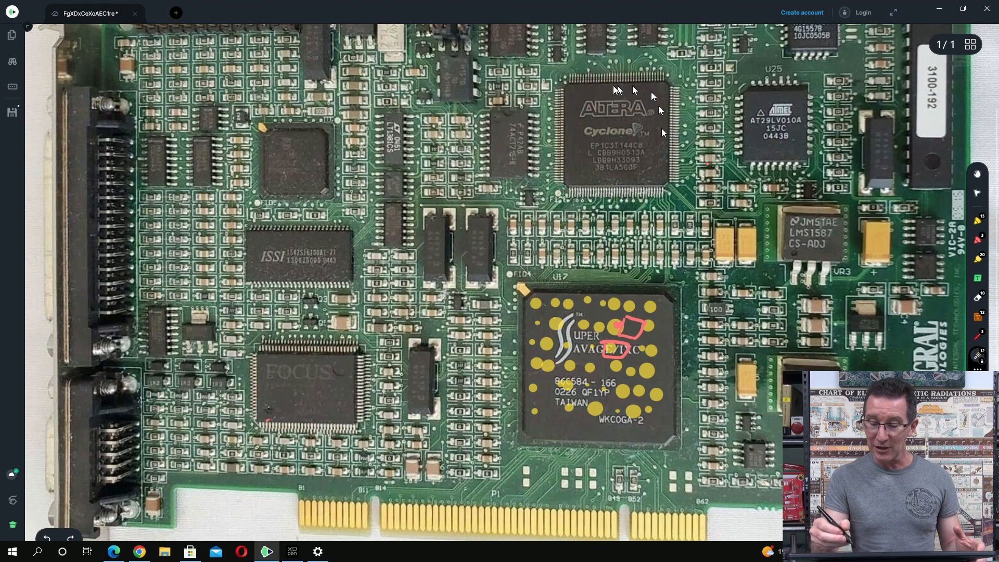
pyautogui.moveTo(705, 127)
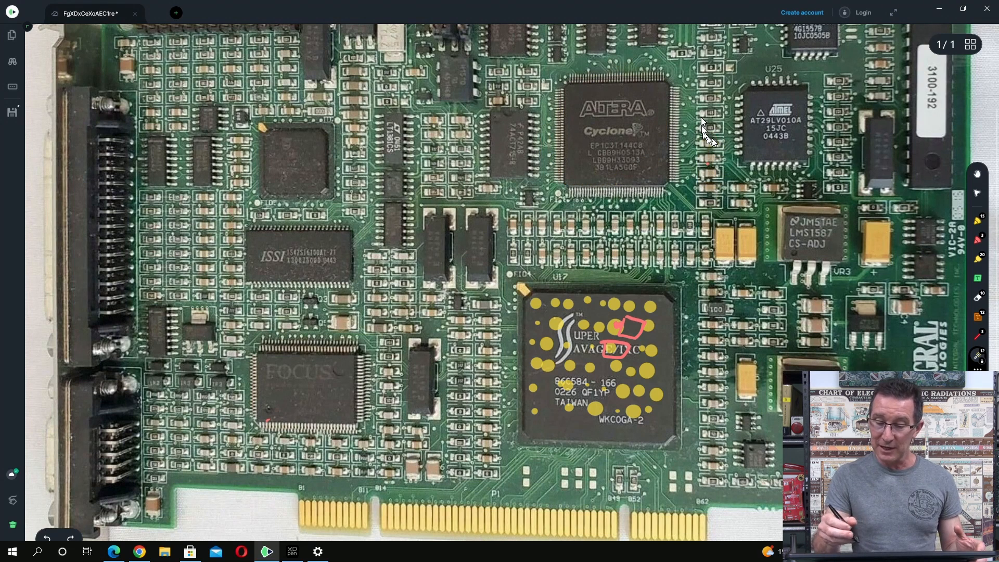